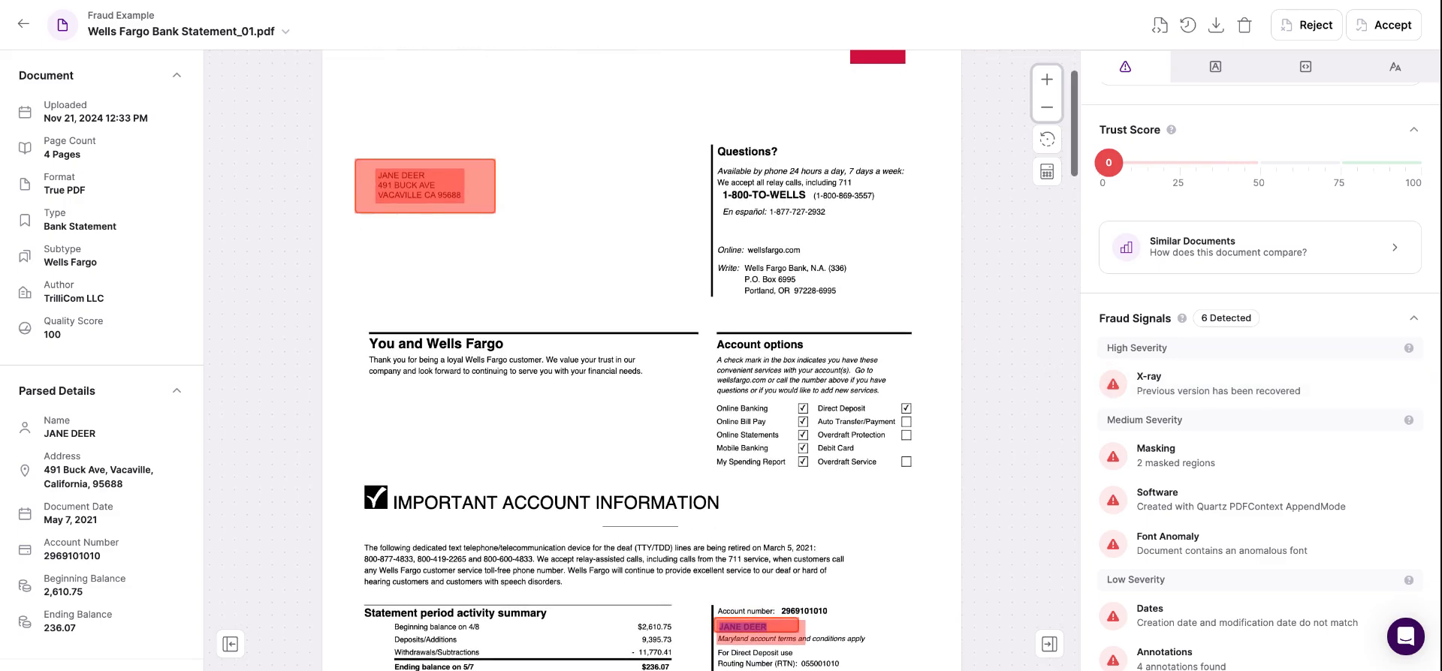
pyautogui.moveTo(793, 472)
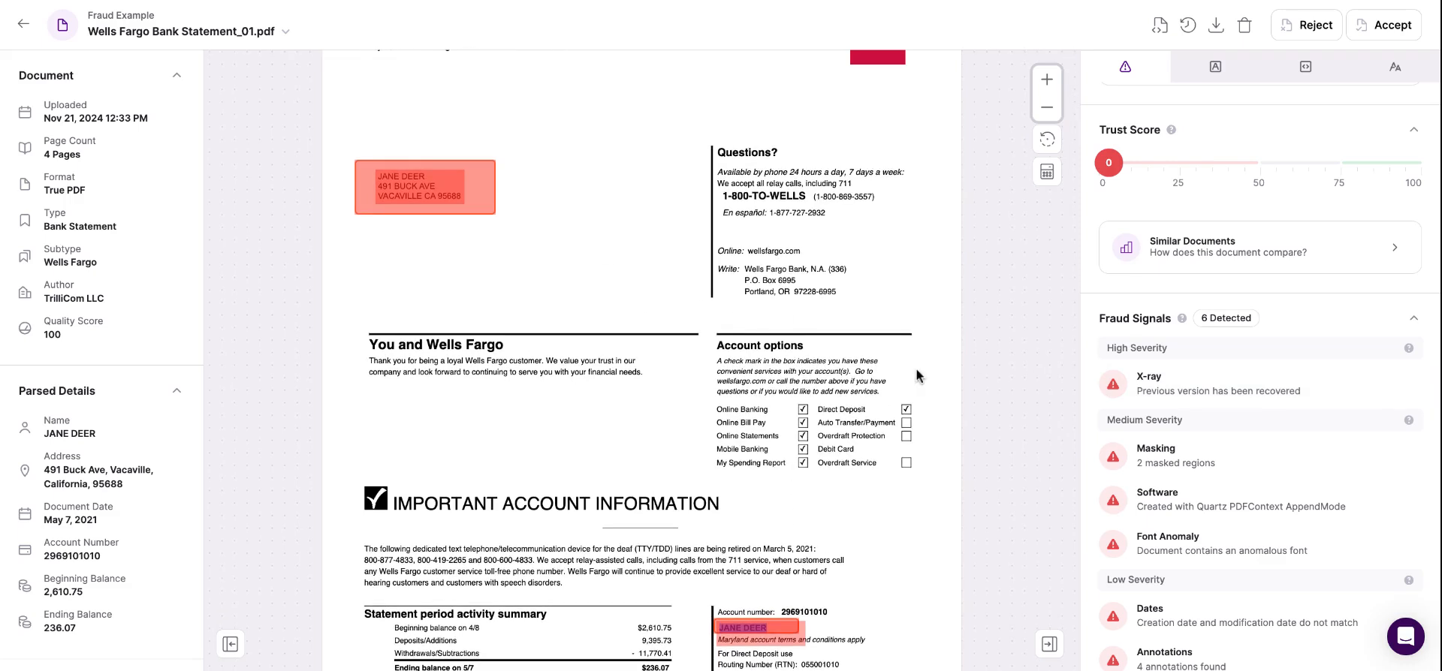
# Review the Fraud Signals list, then launch the X-ray uploaded-versus-recovered comparison from its signal entry
pyautogui.scroll(-3)
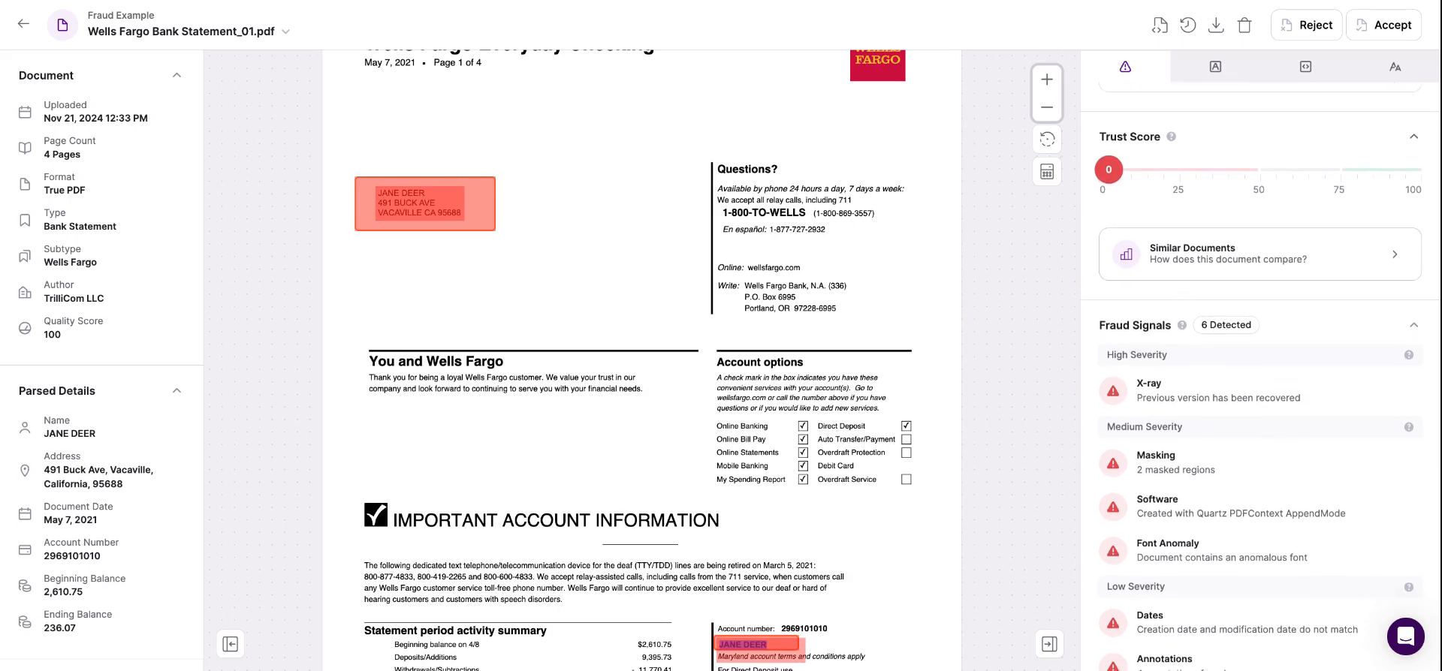
pyautogui.moveTo(1154, 153)
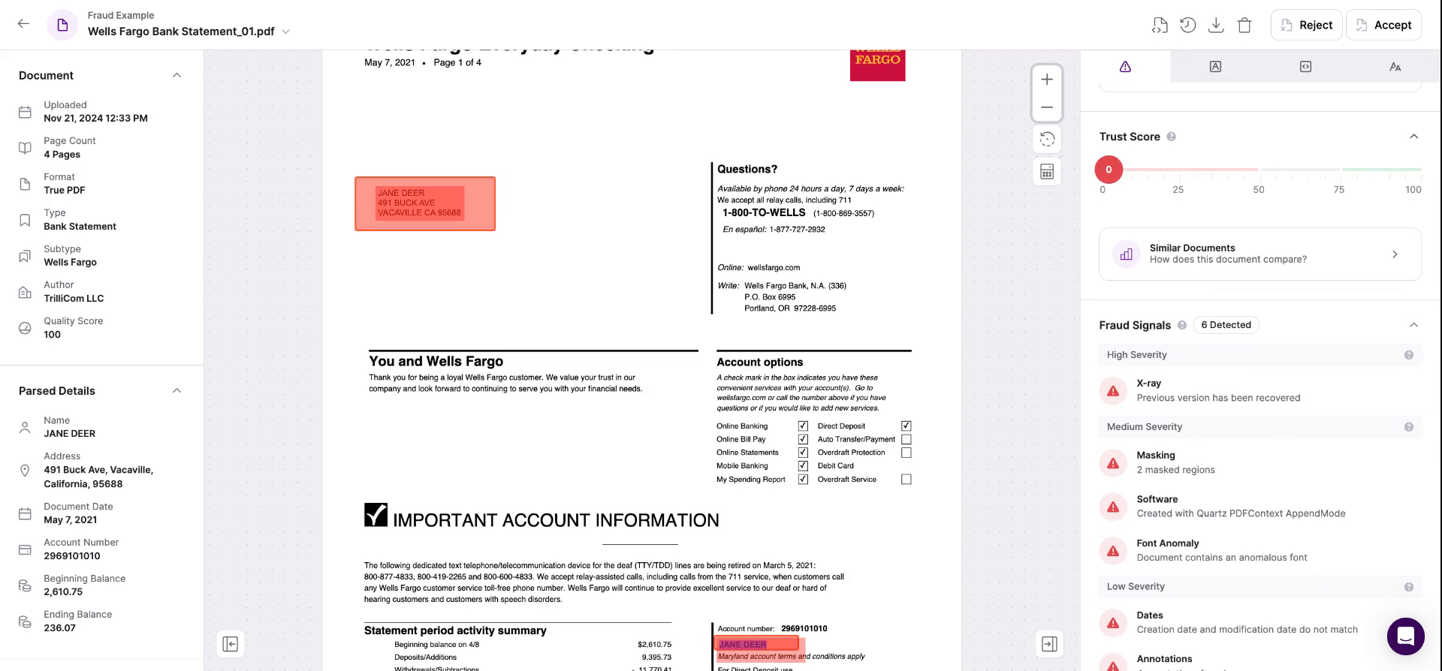
pyautogui.moveTo(1119, 196)
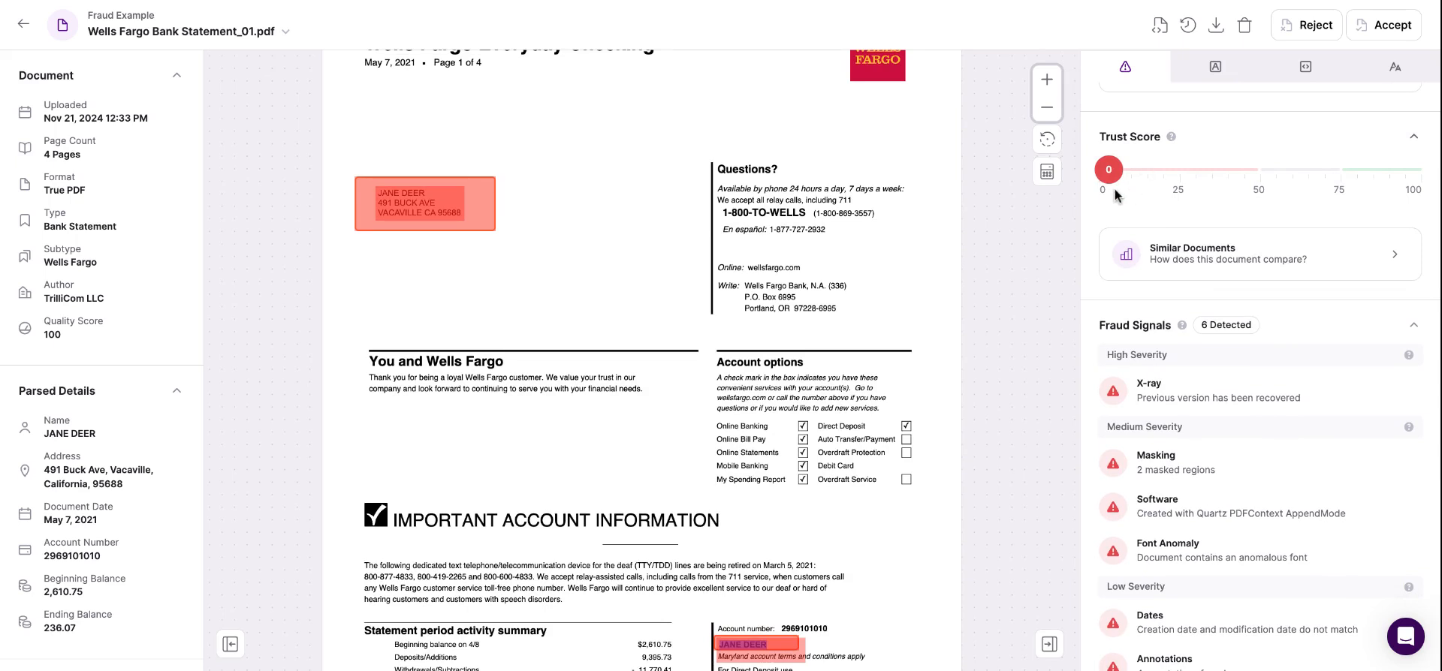
pyautogui.moveTo(1425, 193)
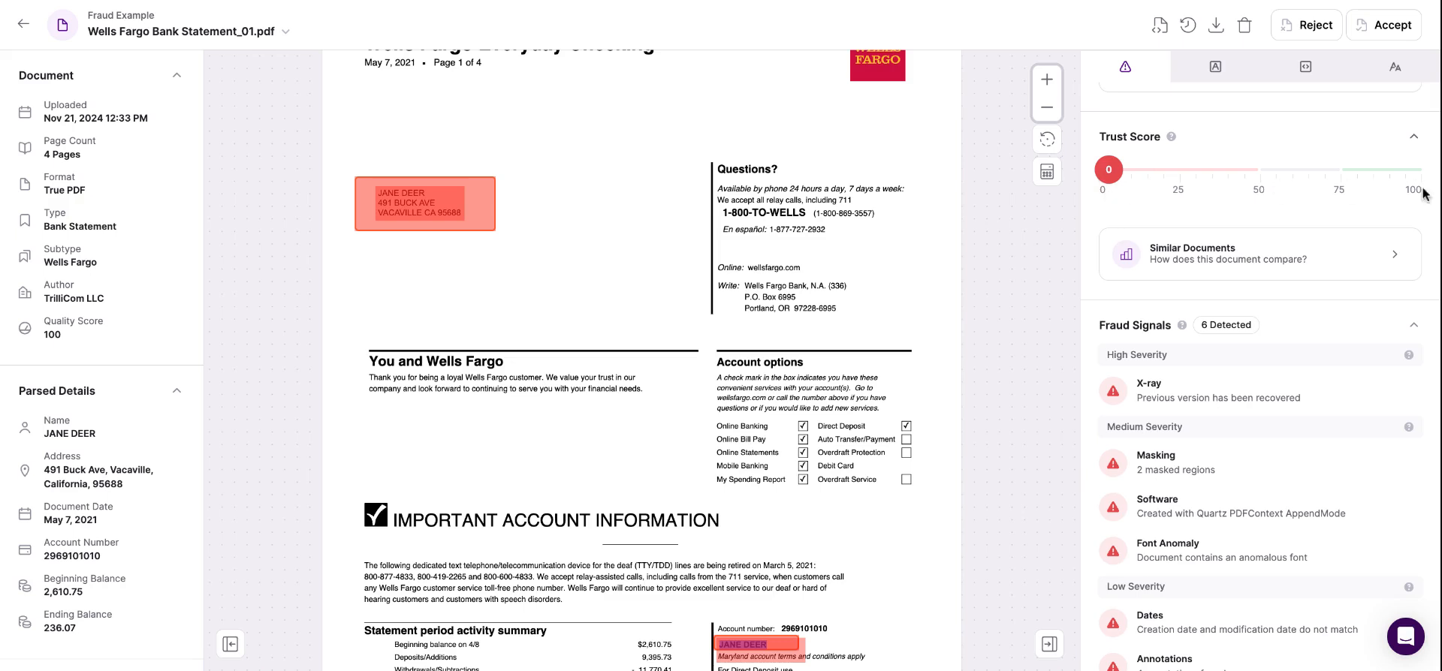
pyautogui.moveTo(1422, 188)
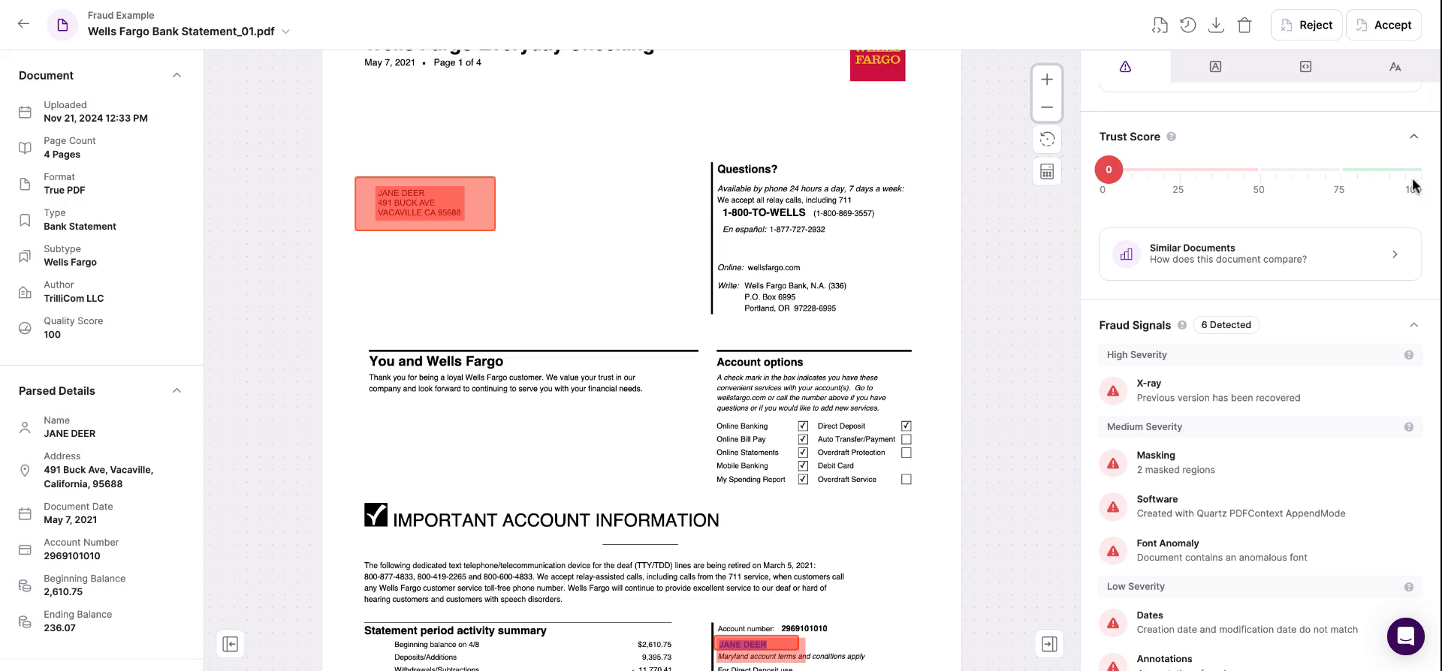
pyautogui.moveTo(1215, 146)
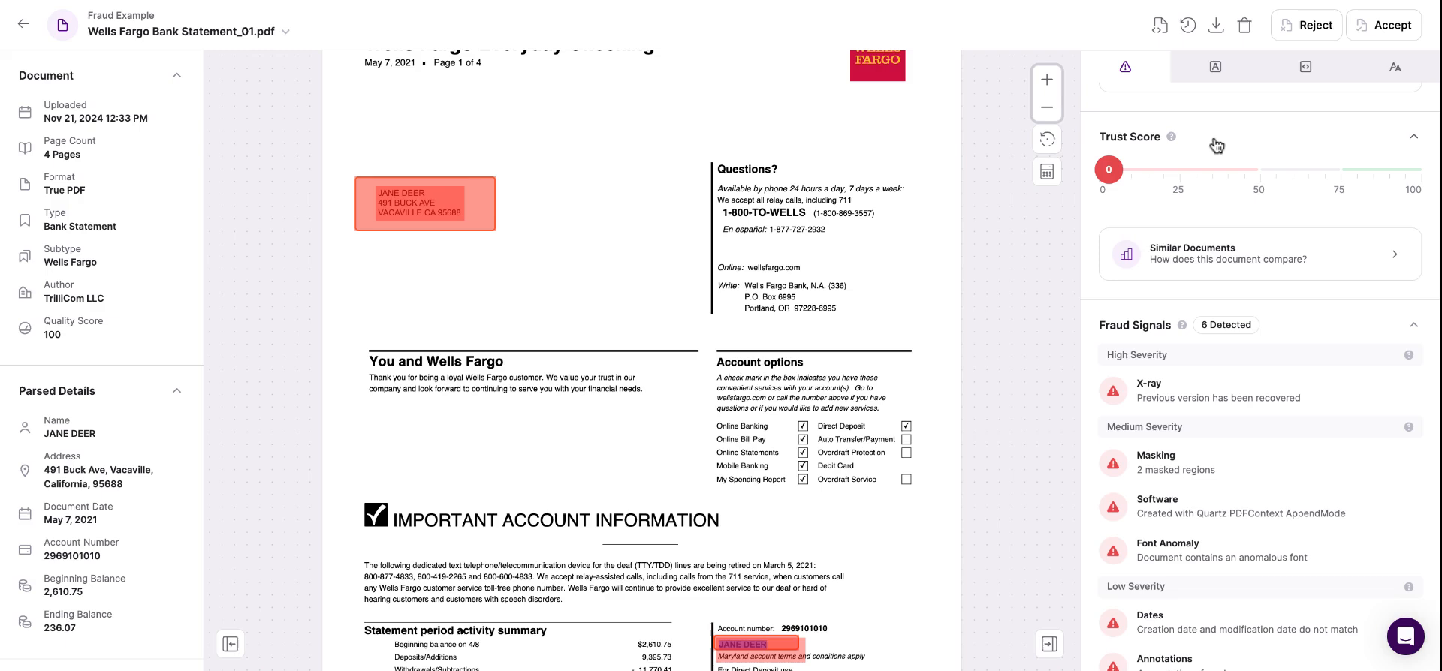
pyautogui.moveTo(1142, 347)
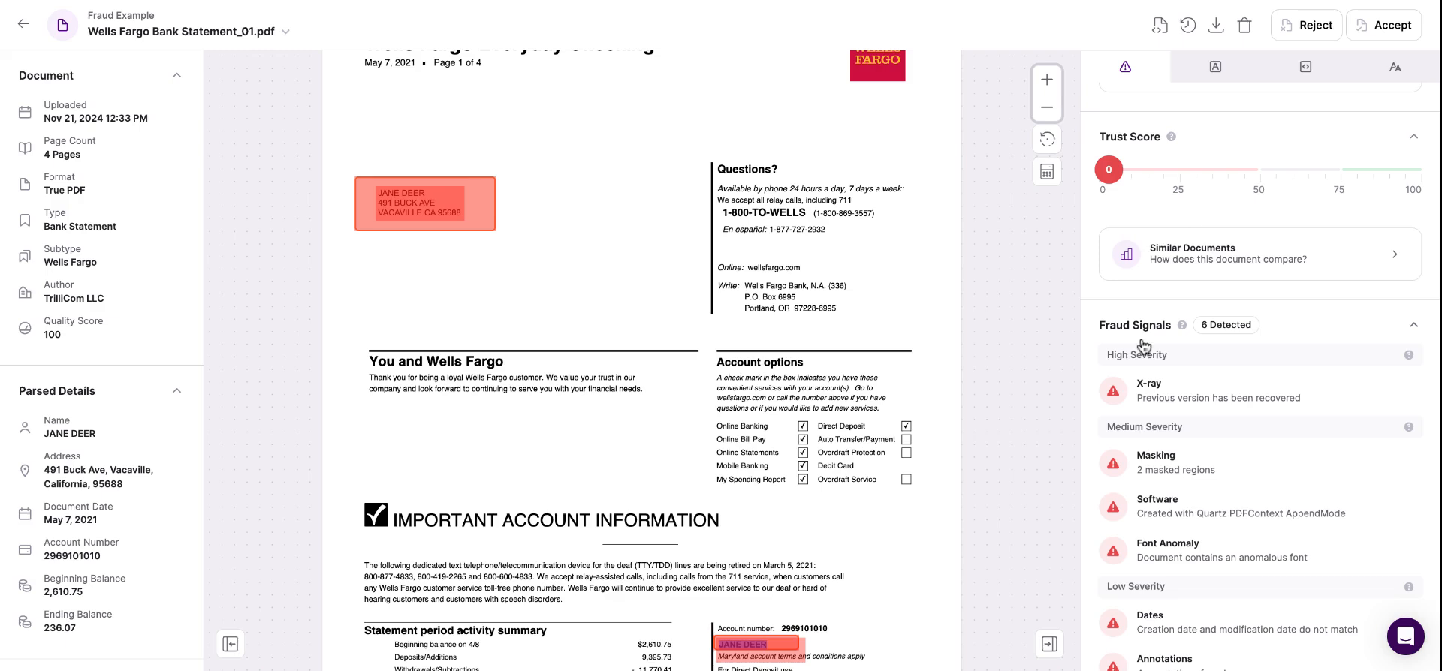
pyautogui.moveTo(1168, 332)
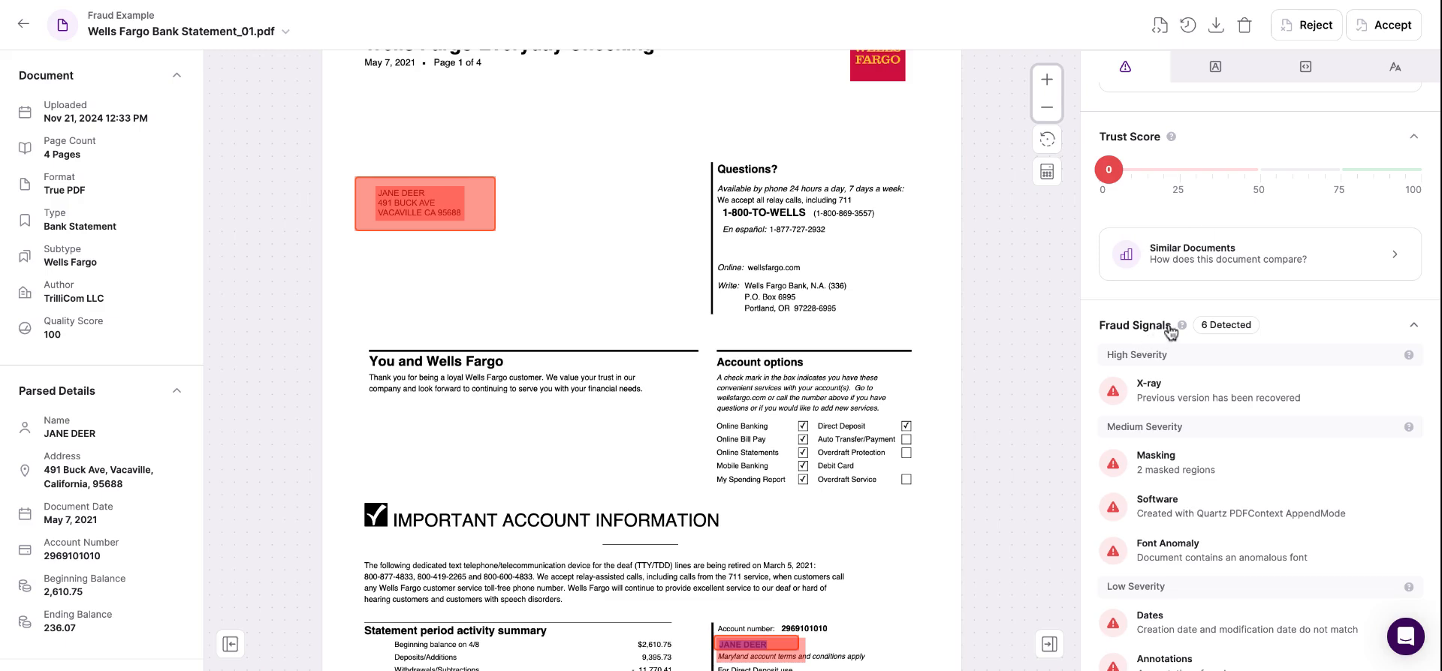
pyautogui.moveTo(1186, 330)
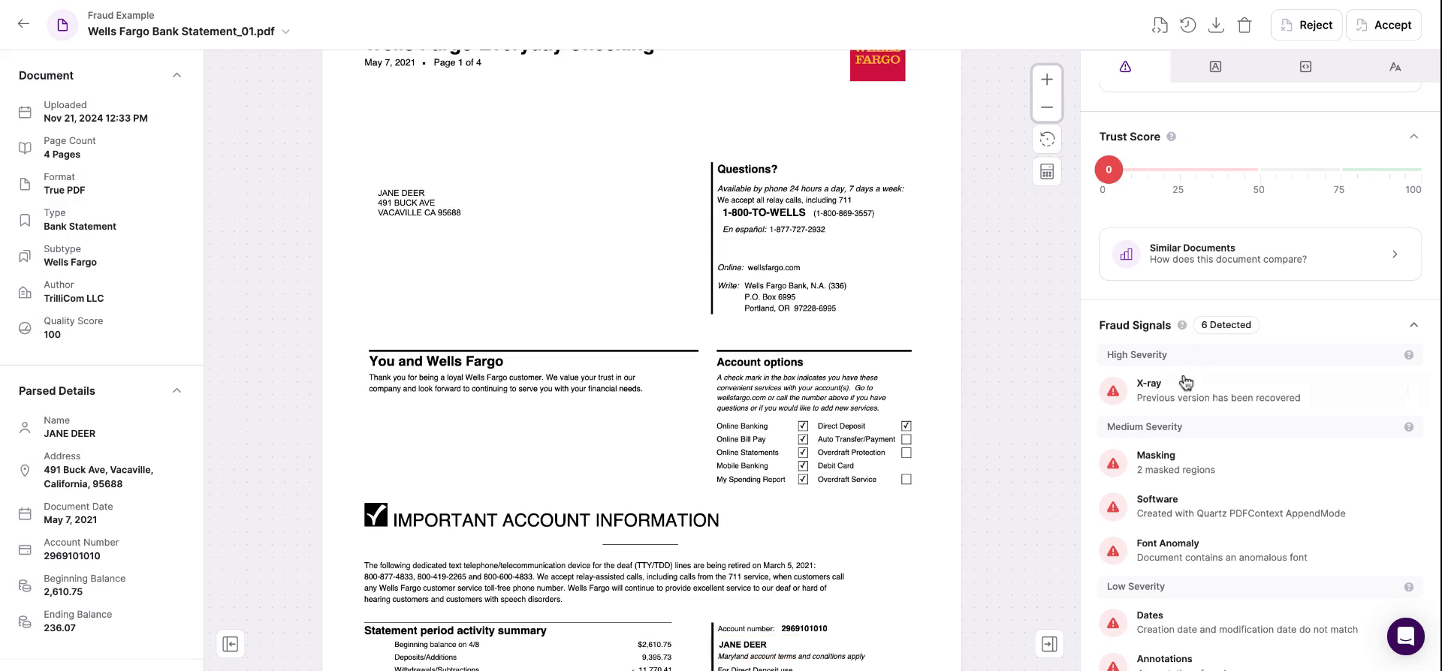
pyautogui.click(1377, 552)
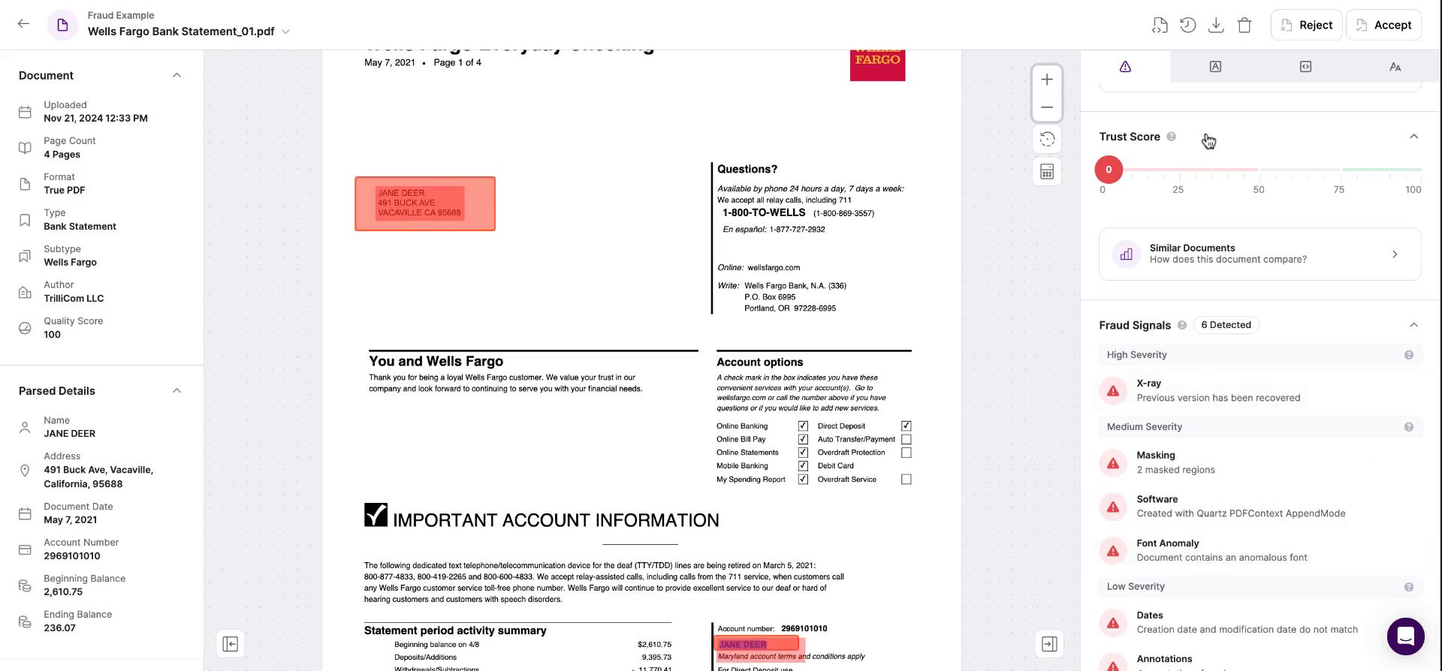
pyautogui.moveTo(1180, 148)
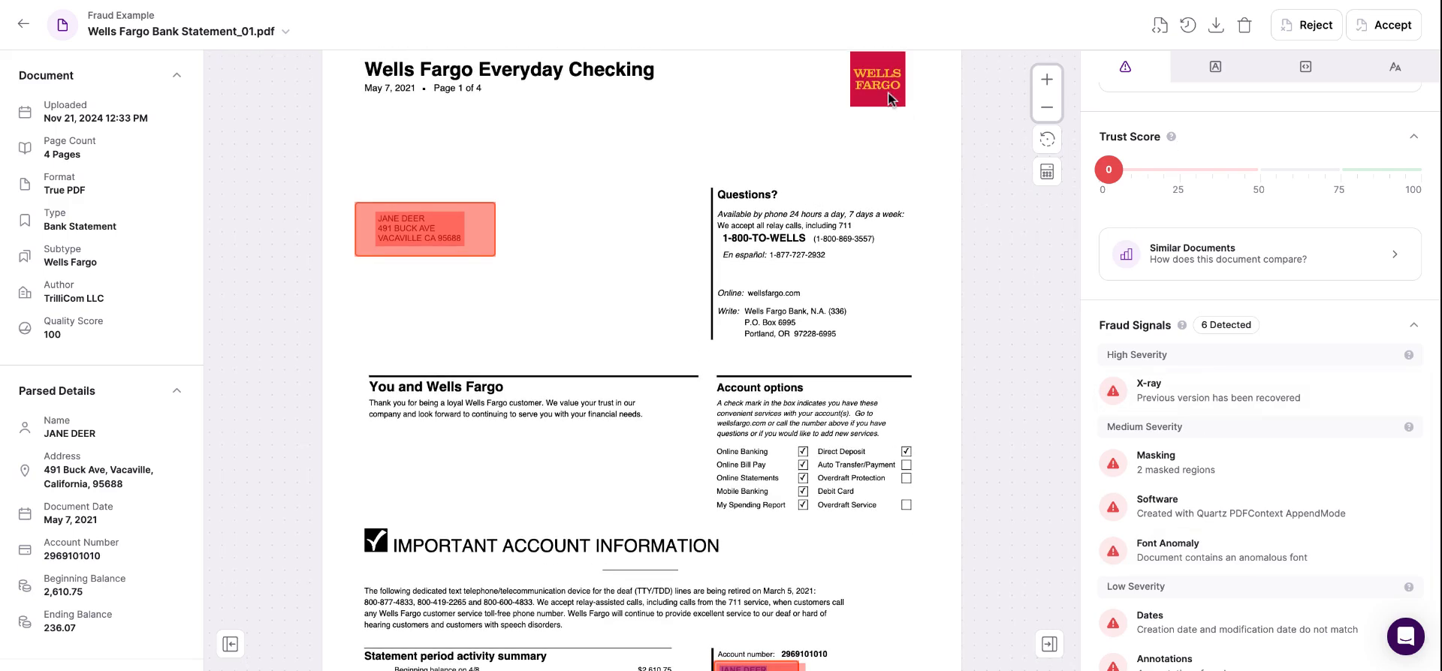
pyautogui.moveTo(924, 150)
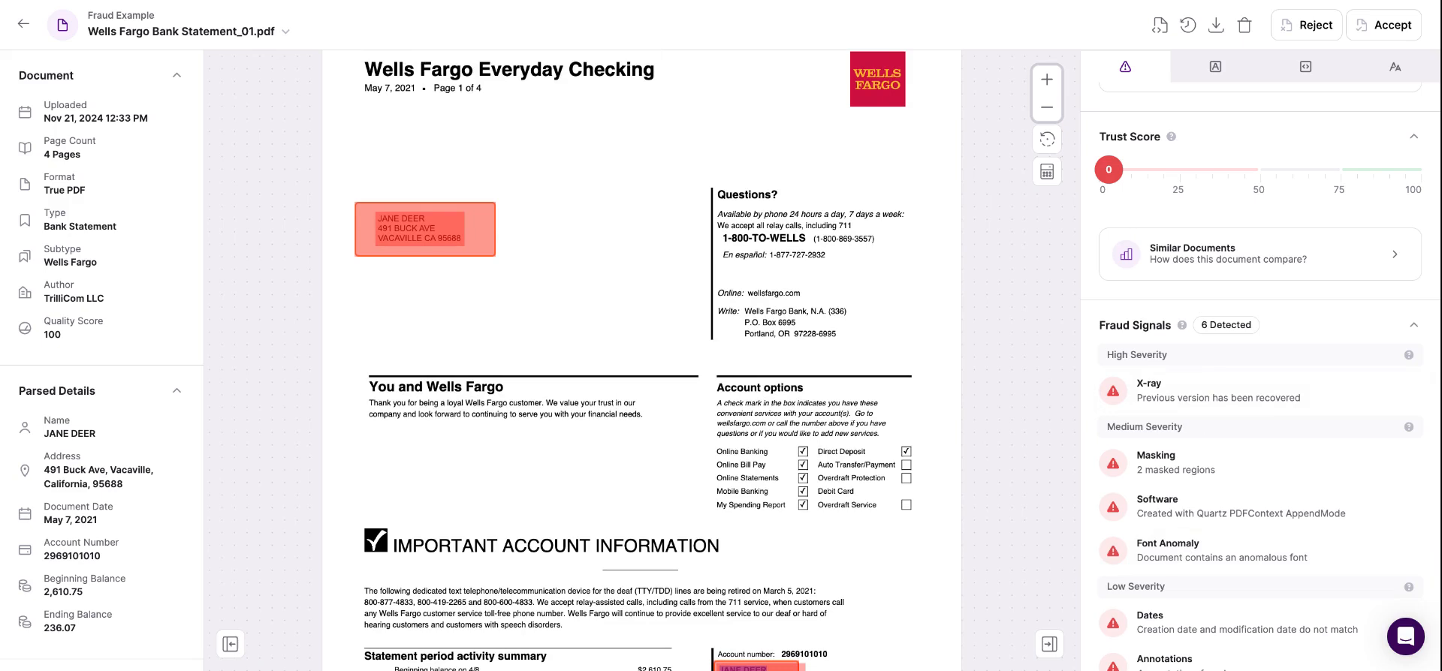
pyautogui.moveTo(952, 150)
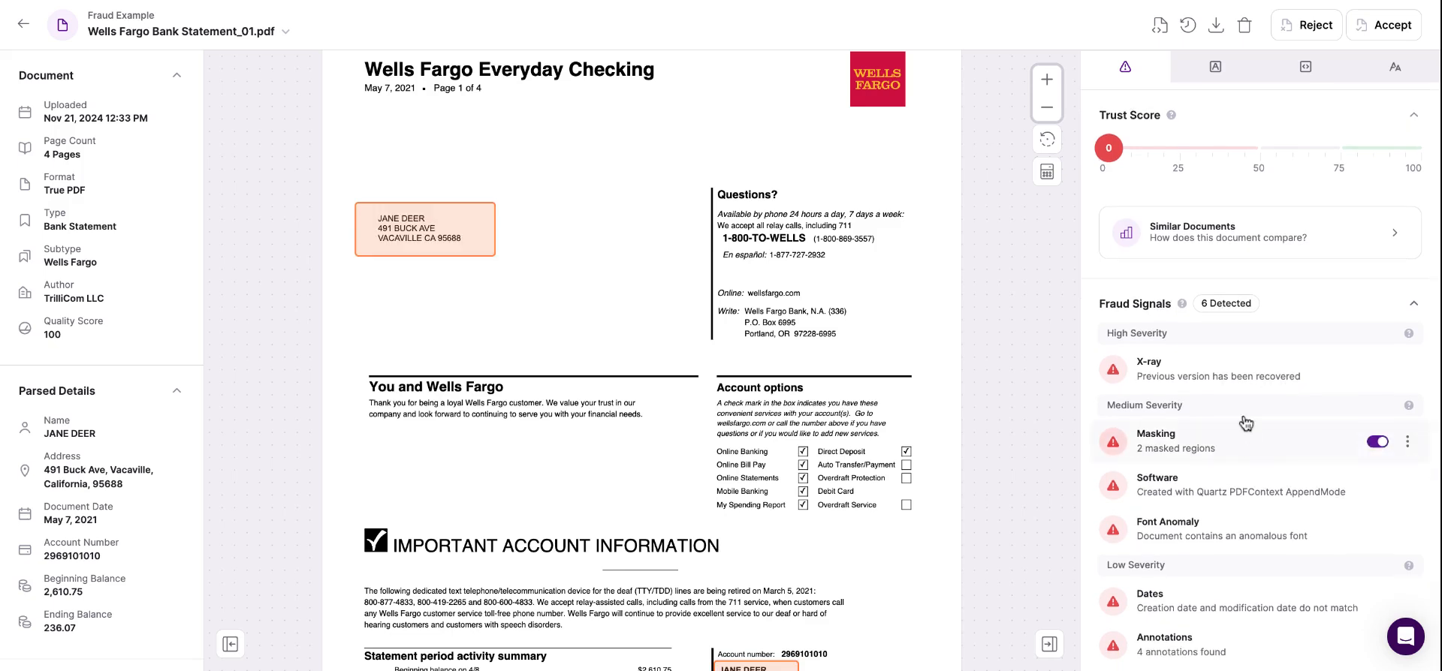
pyautogui.click(1377, 441)
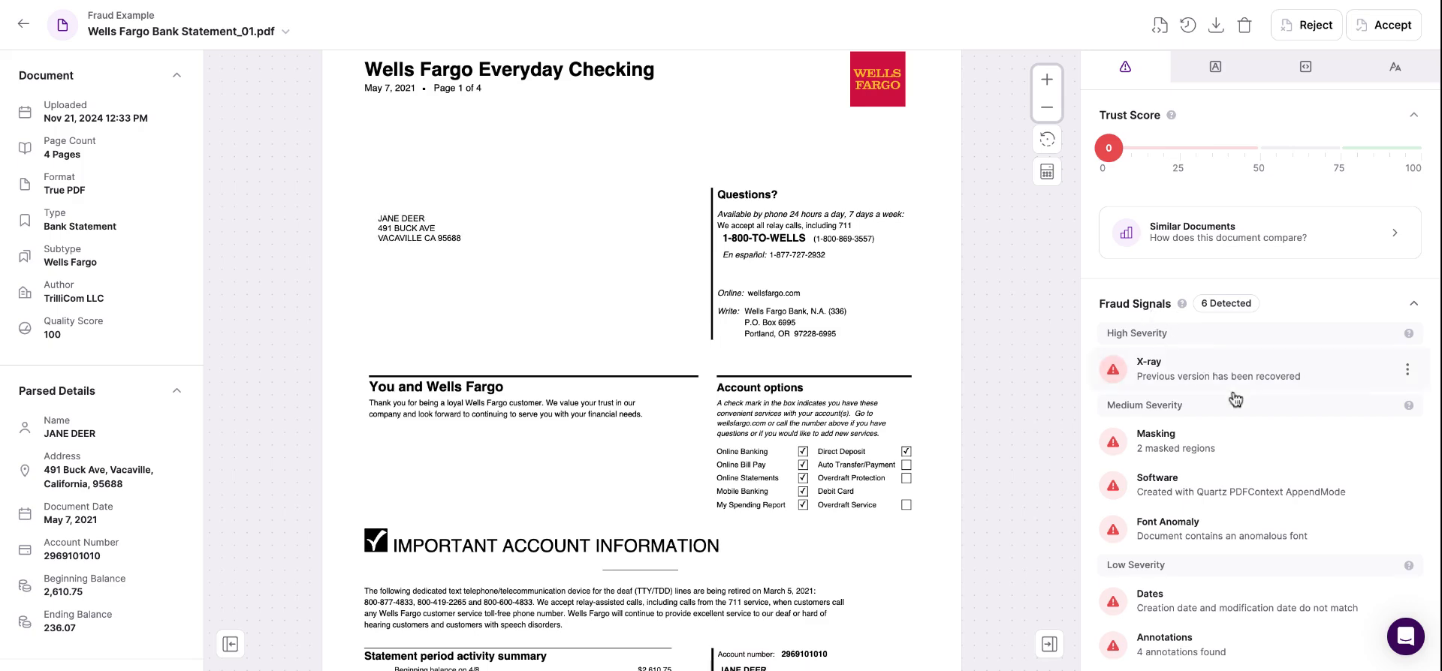
pyautogui.click(1376, 528)
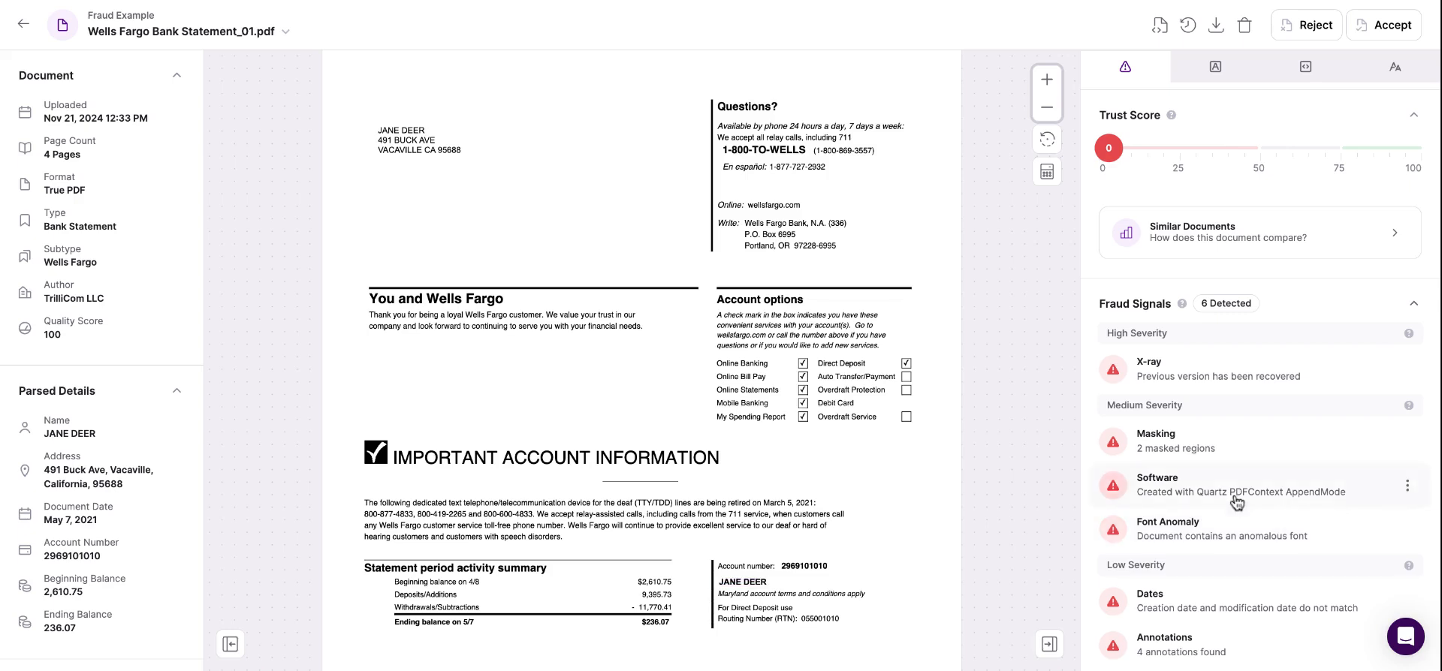
pyautogui.moveTo(1236, 502)
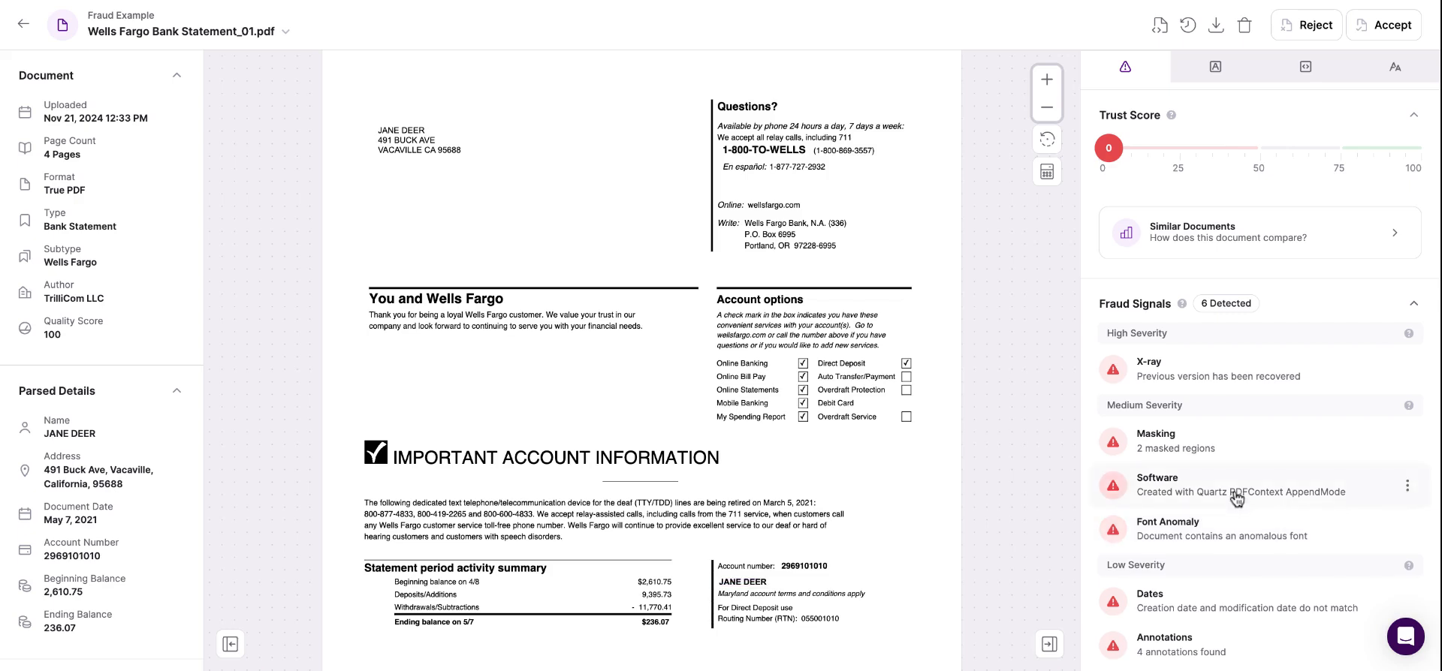
pyautogui.moveTo(1238, 499)
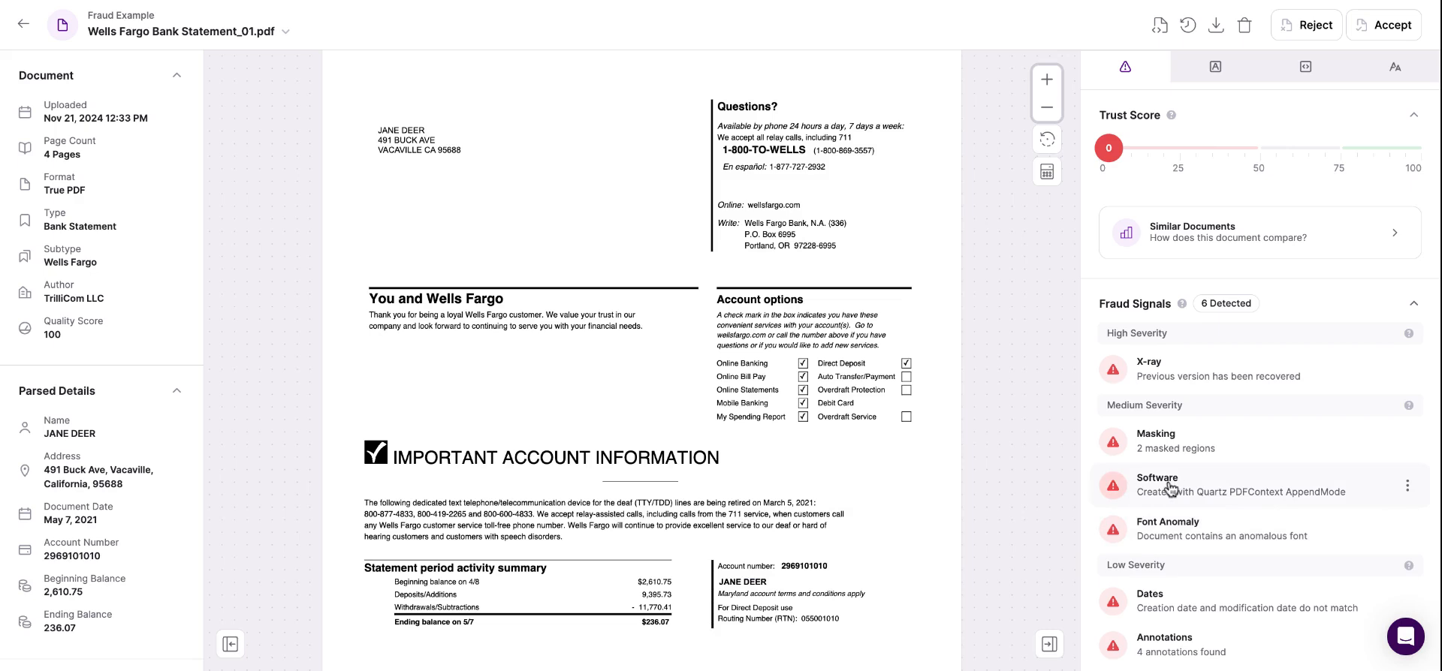
pyautogui.moveTo(1252, 494)
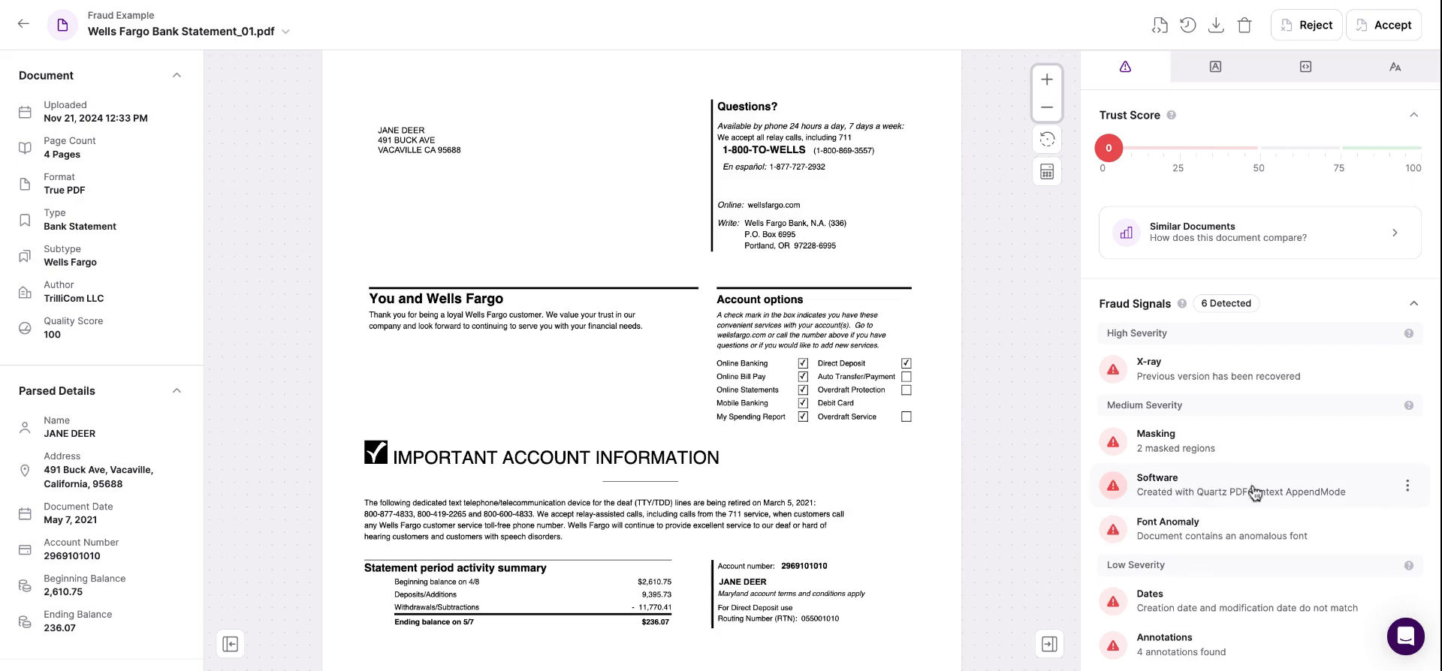
pyautogui.moveTo(1325, 488)
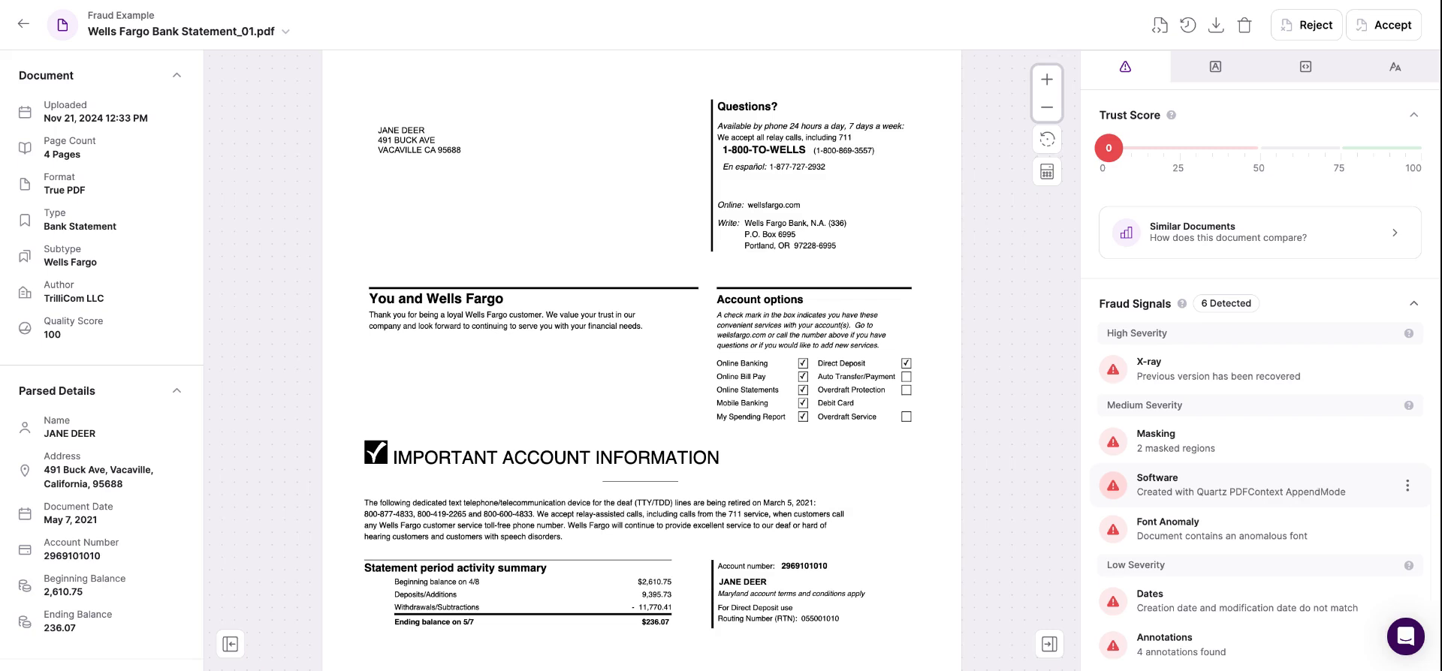
pyautogui.moveTo(1249, 488)
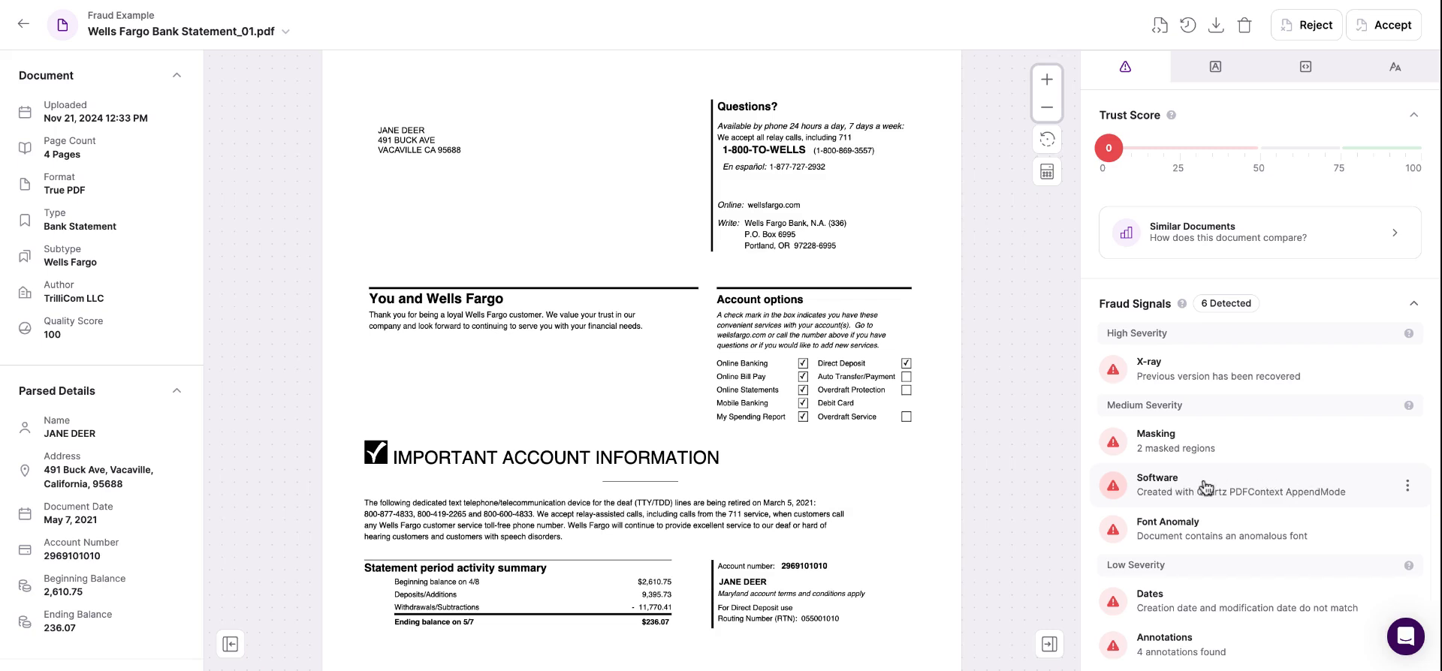
pyautogui.moveTo(1206, 488)
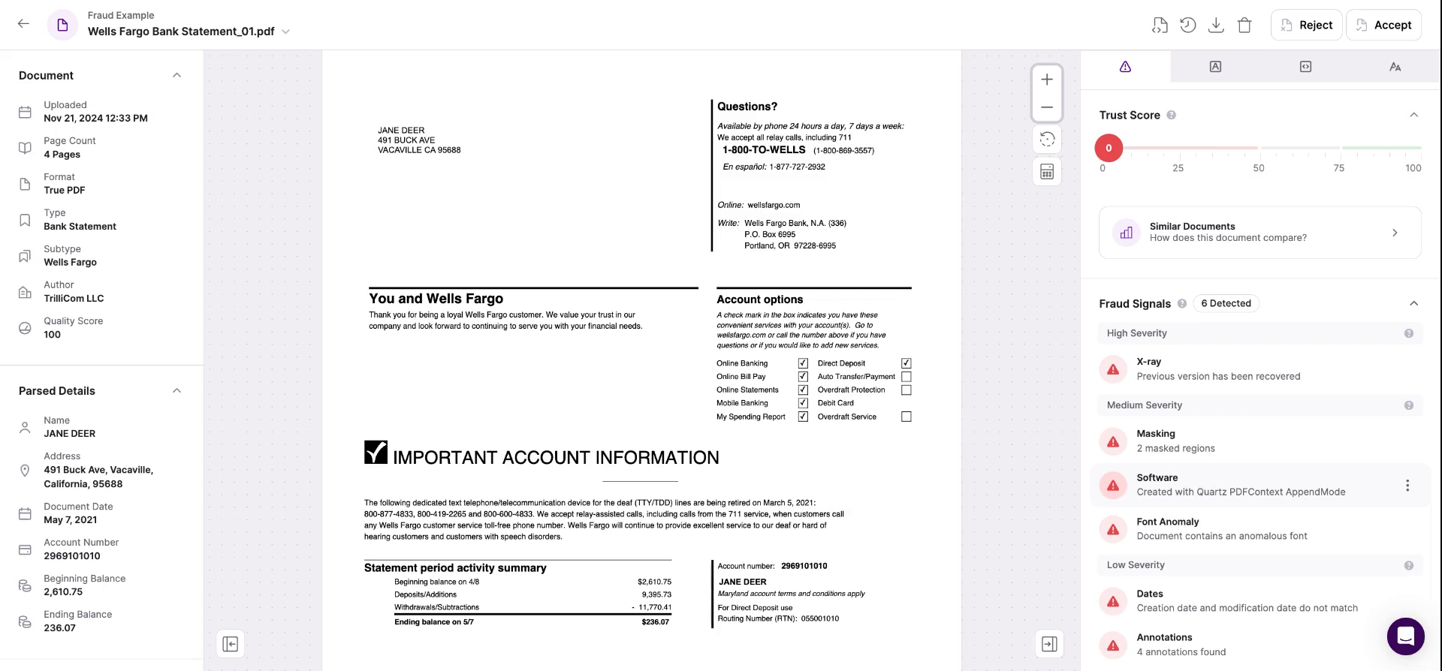
pyautogui.moveTo(1205, 462)
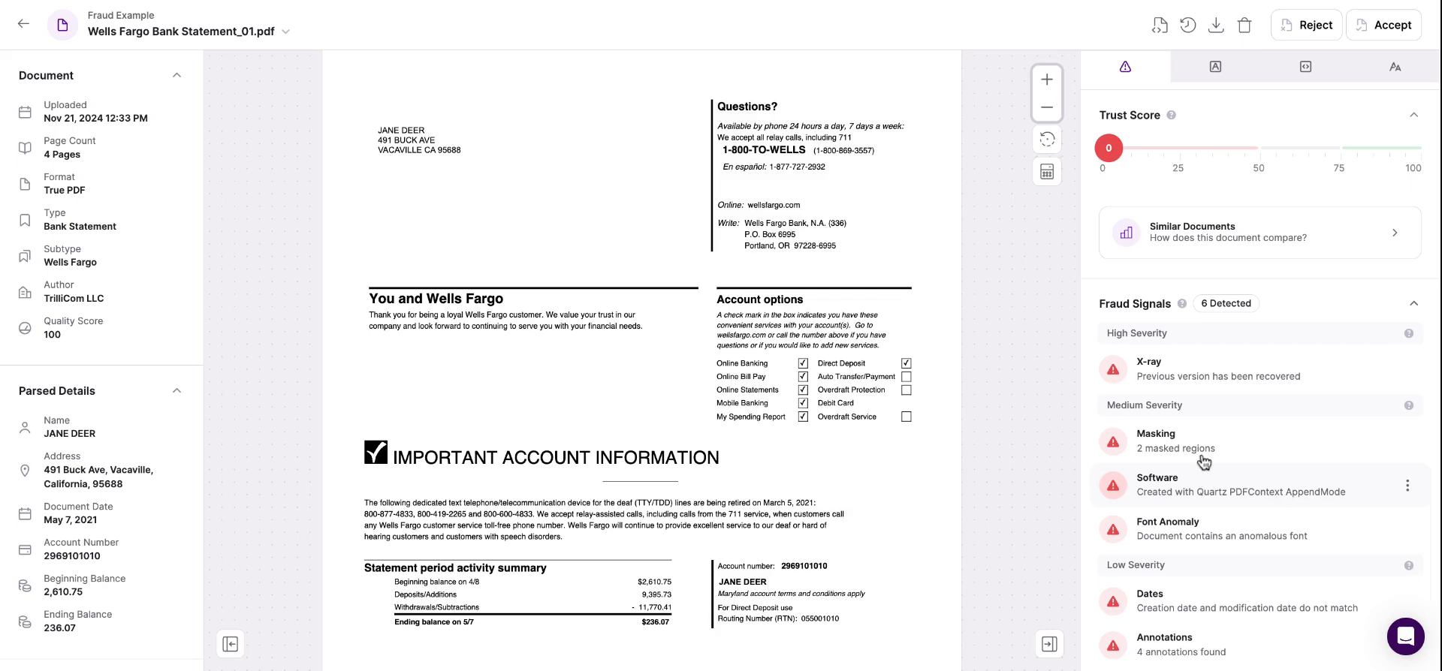
pyautogui.moveTo(1216, 377)
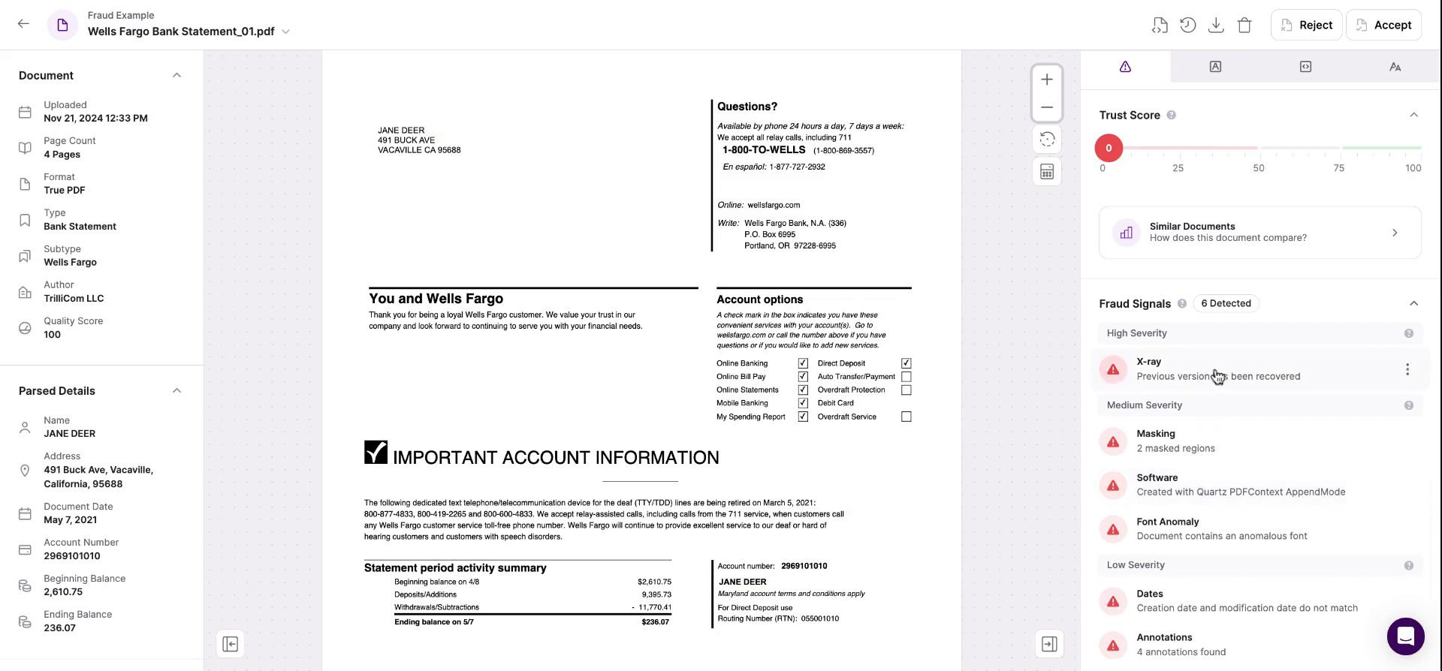
pyautogui.moveTo(1212, 371)
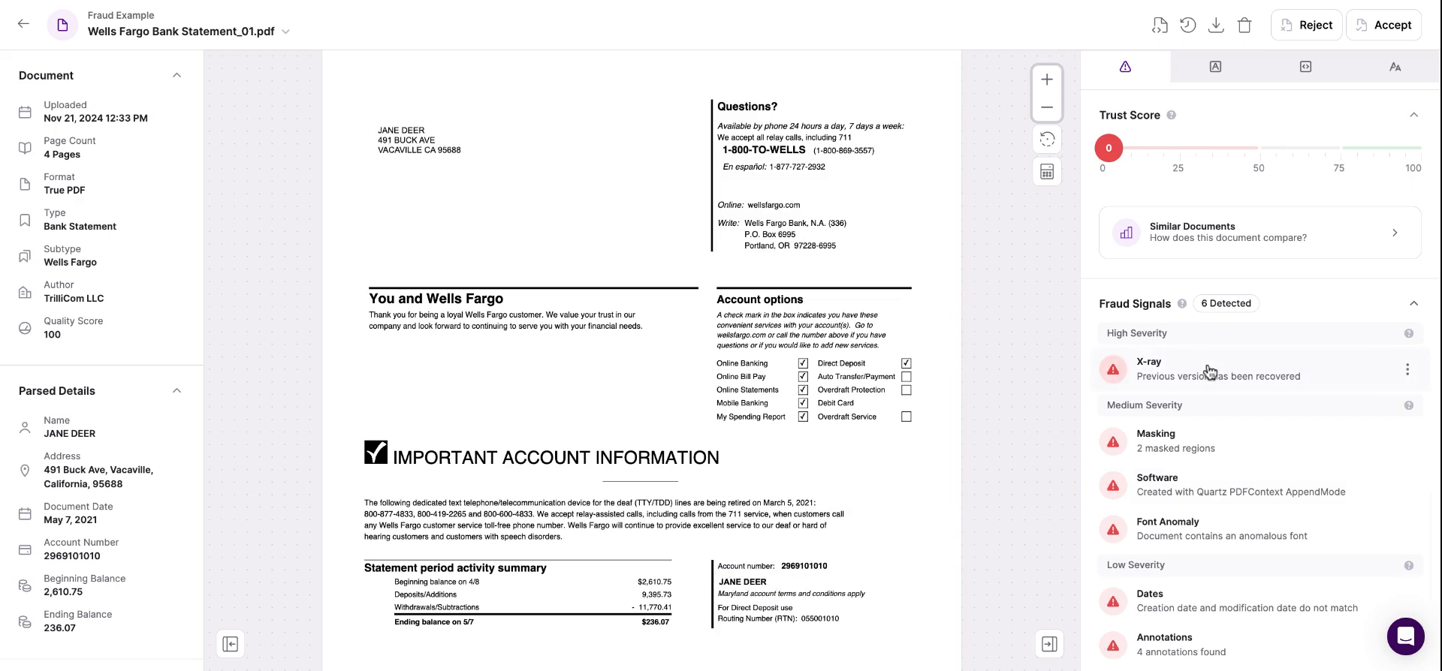
pyautogui.moveTo(1218, 381)
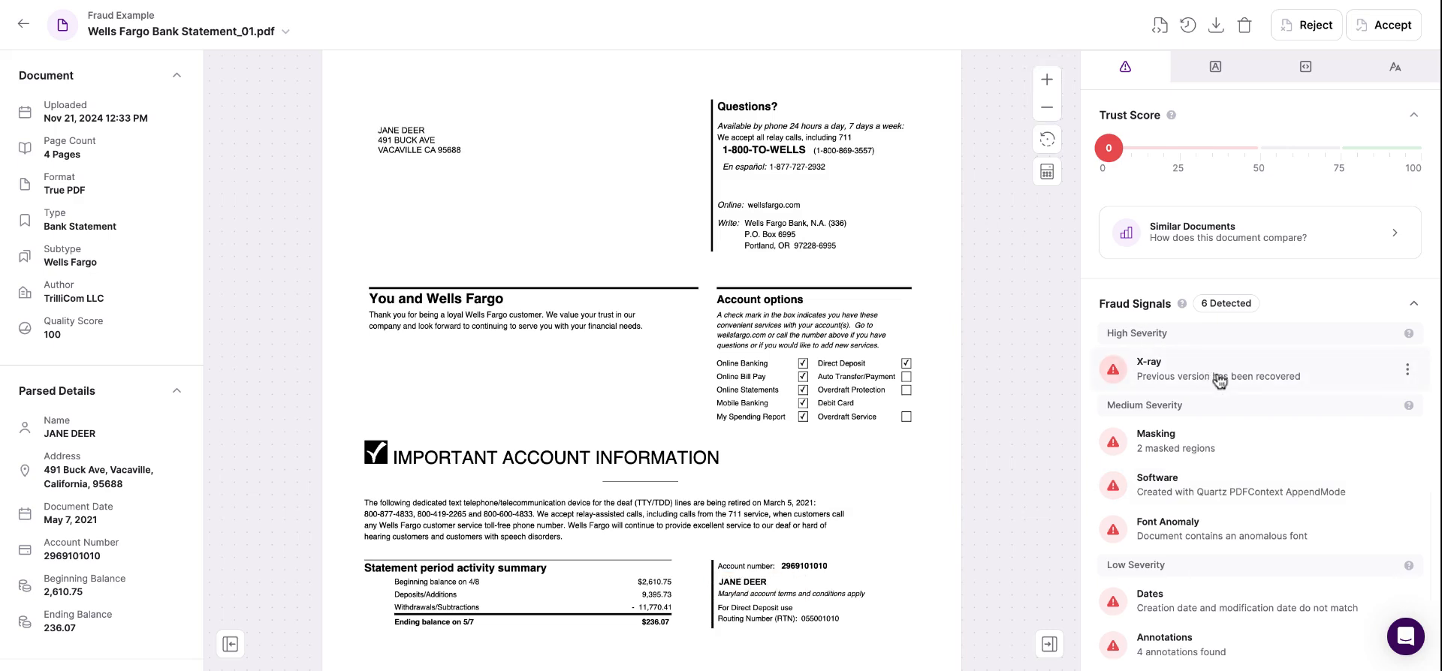
pyautogui.click(1149, 362)
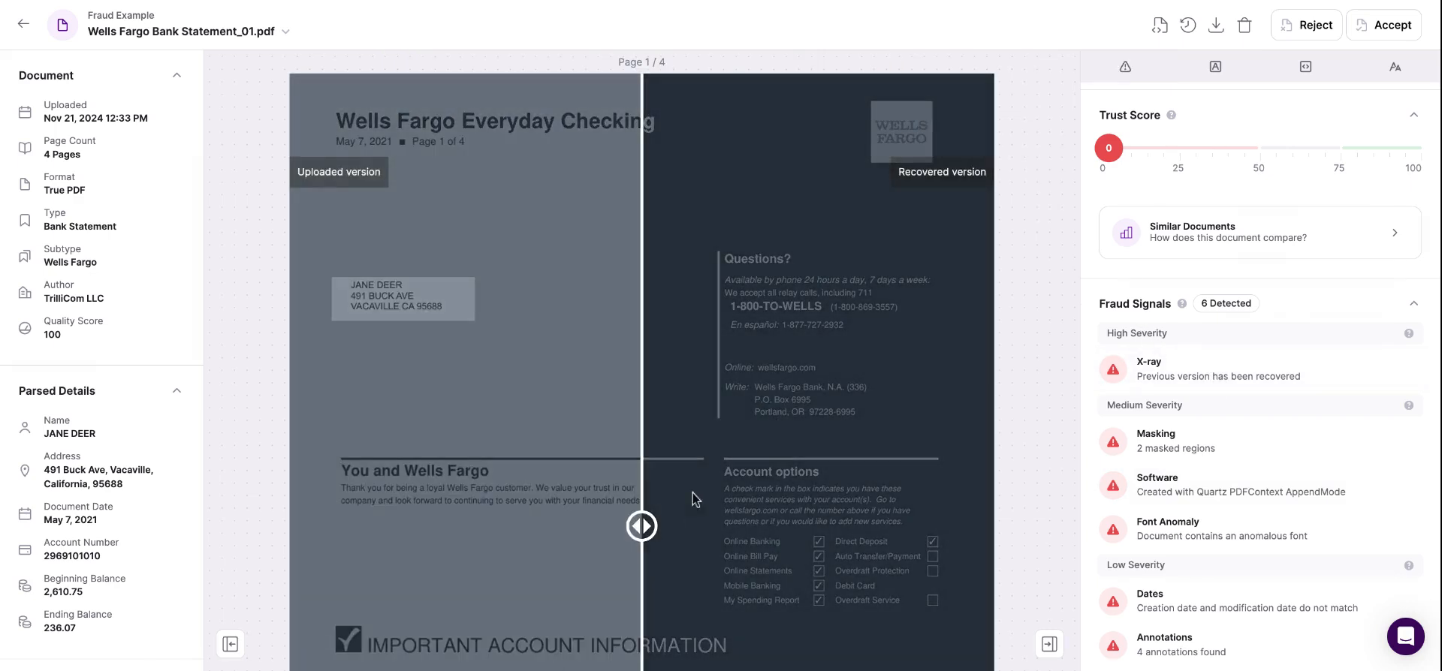
# Slide the comparison right so the uploaded version covers the account summary and account number section
pyautogui.moveTo(641, 526); pyautogui.dragTo(980, 526)
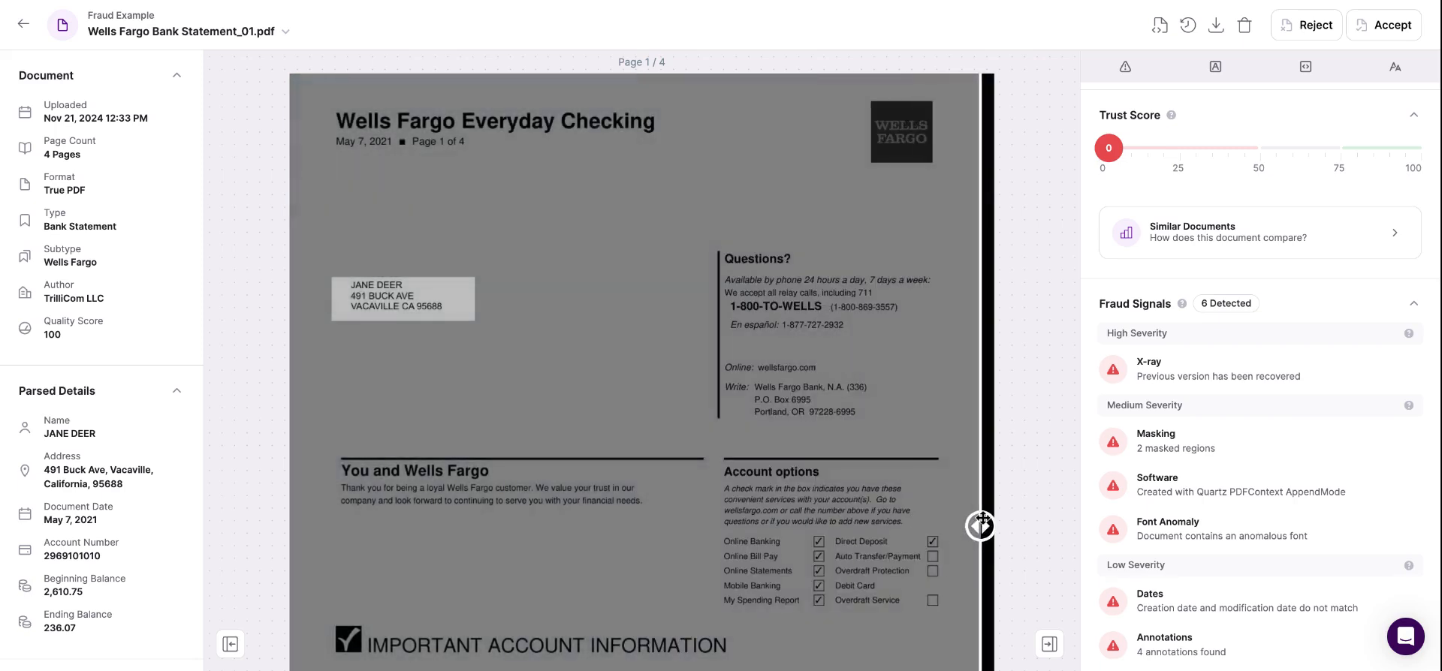
pyautogui.scroll(-3)
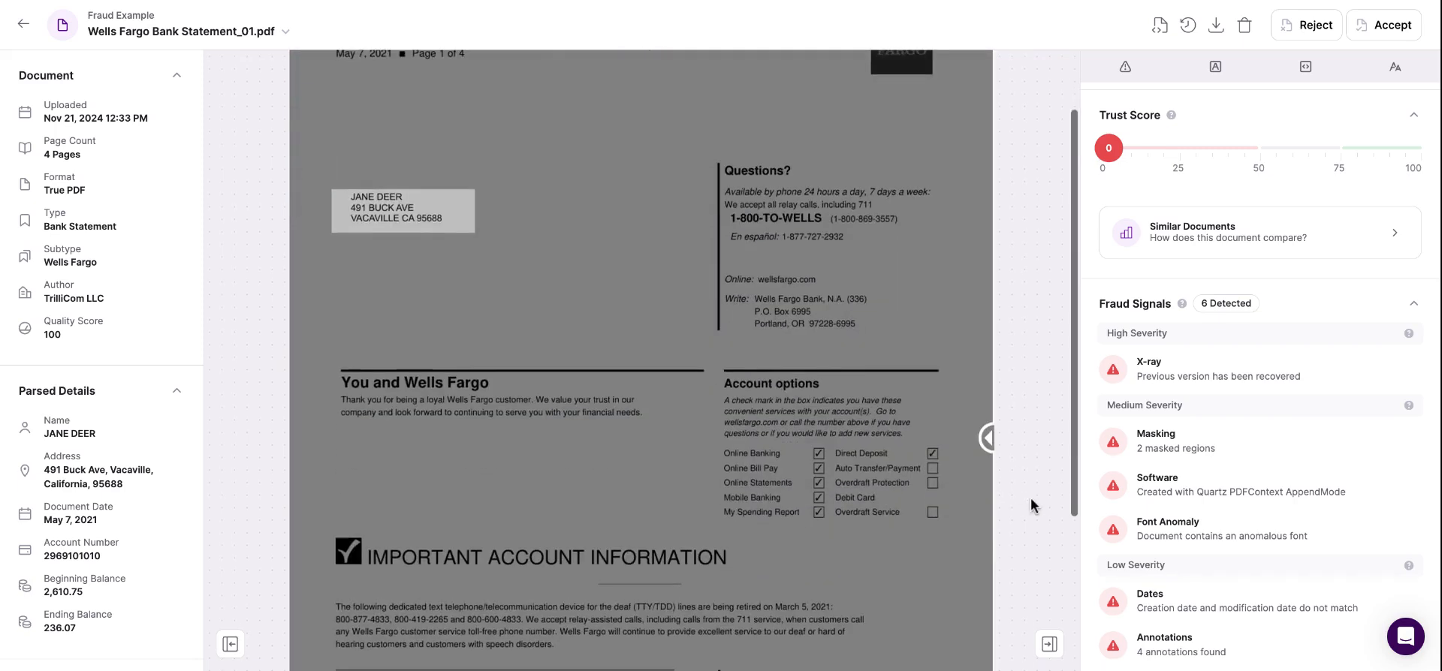
pyautogui.scroll(-3)
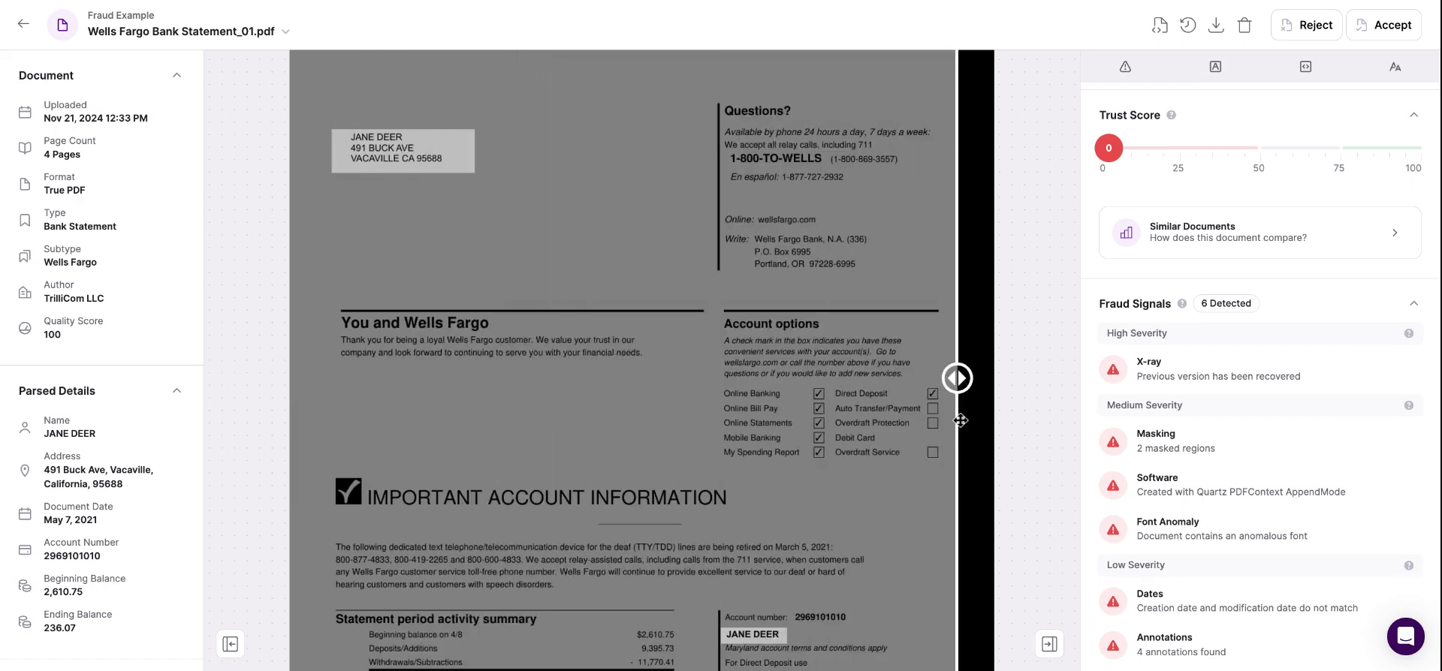
pyautogui.moveTo(956, 378); pyautogui.dragTo(982, 379)
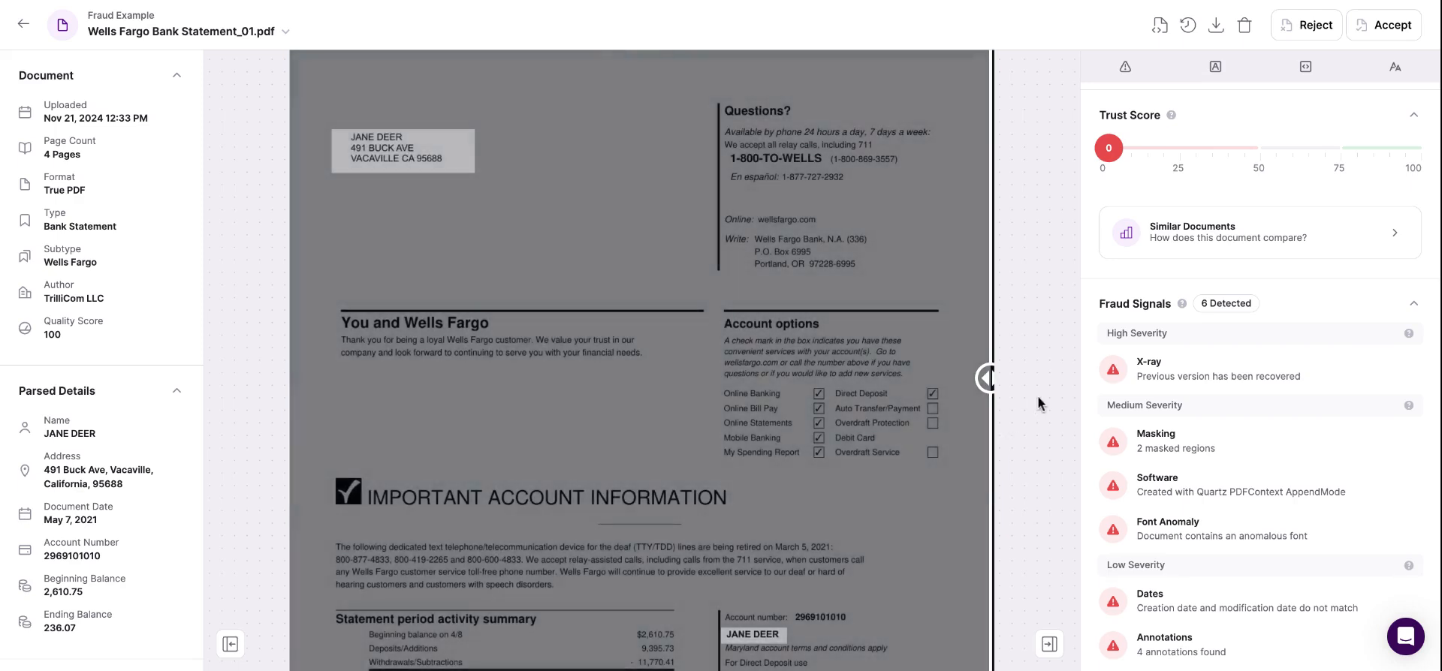
pyautogui.moveTo(1044, 372)
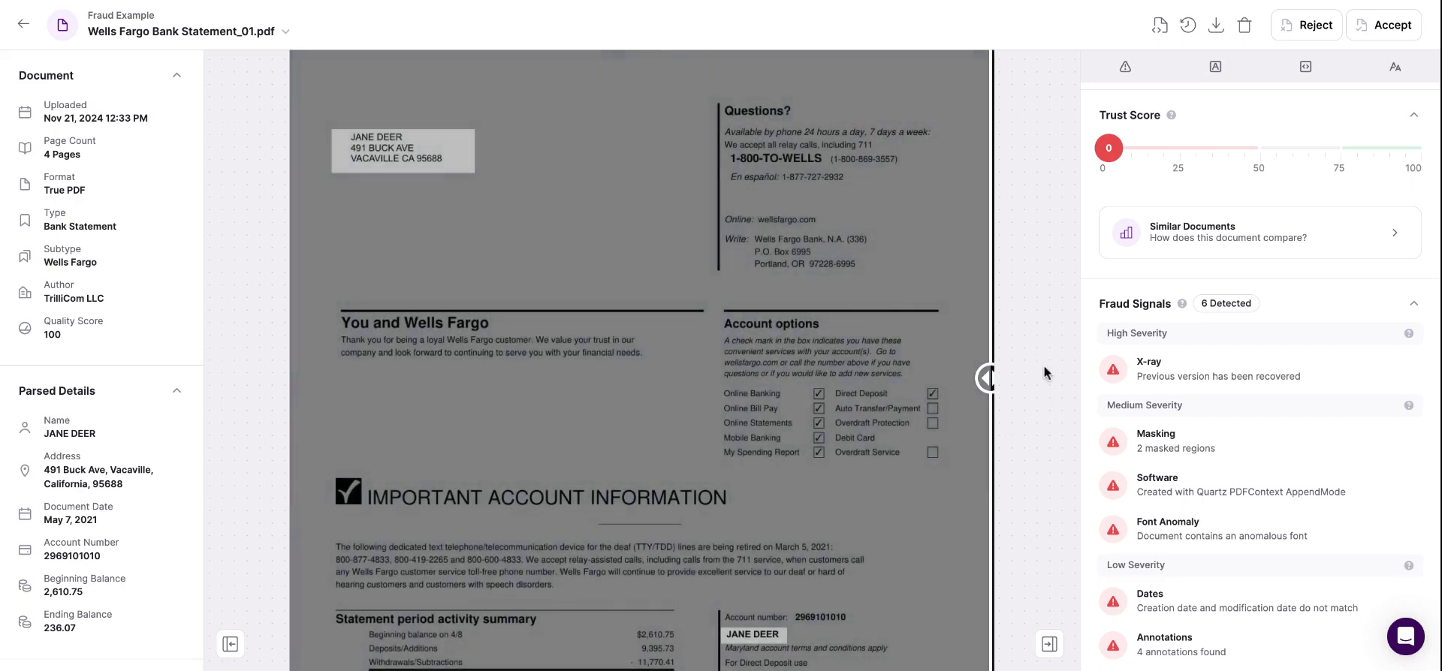
pyautogui.moveTo(1123, 66)
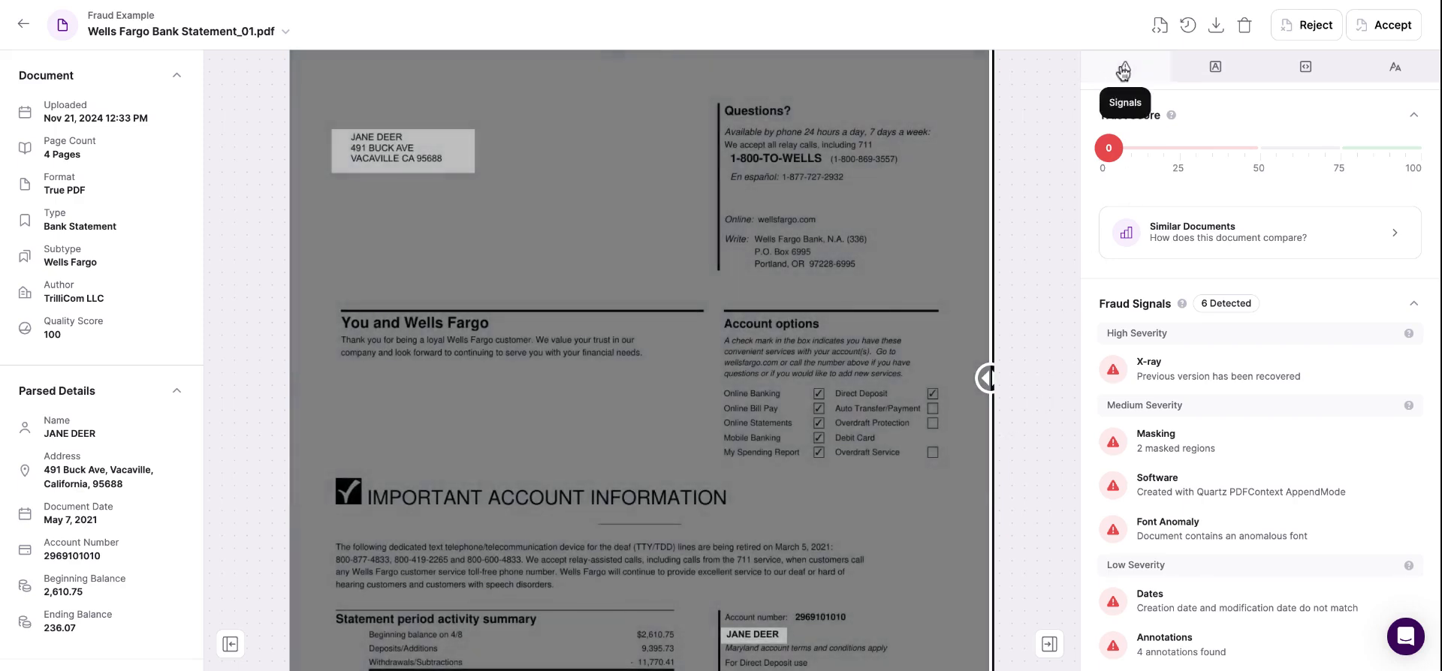